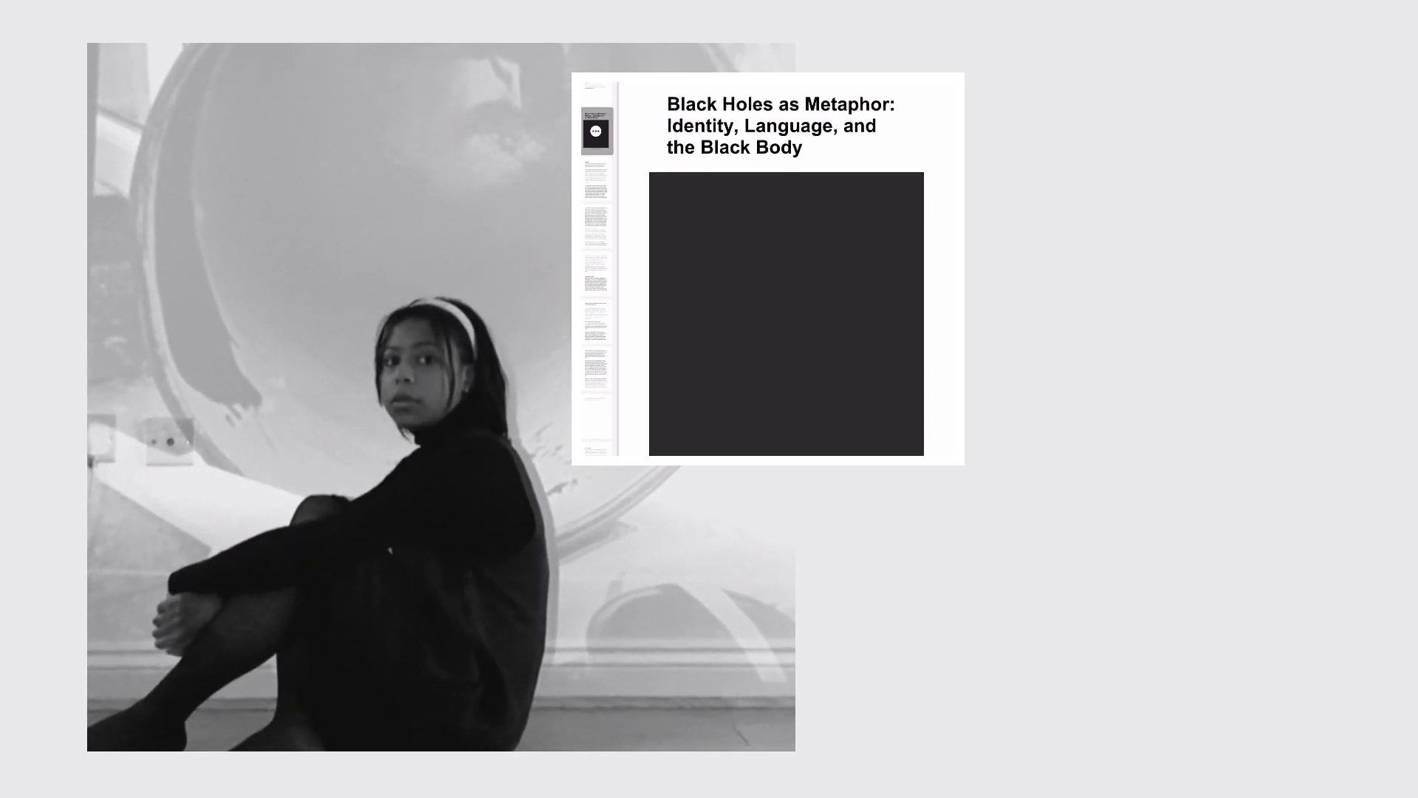
scroll("down", 3)
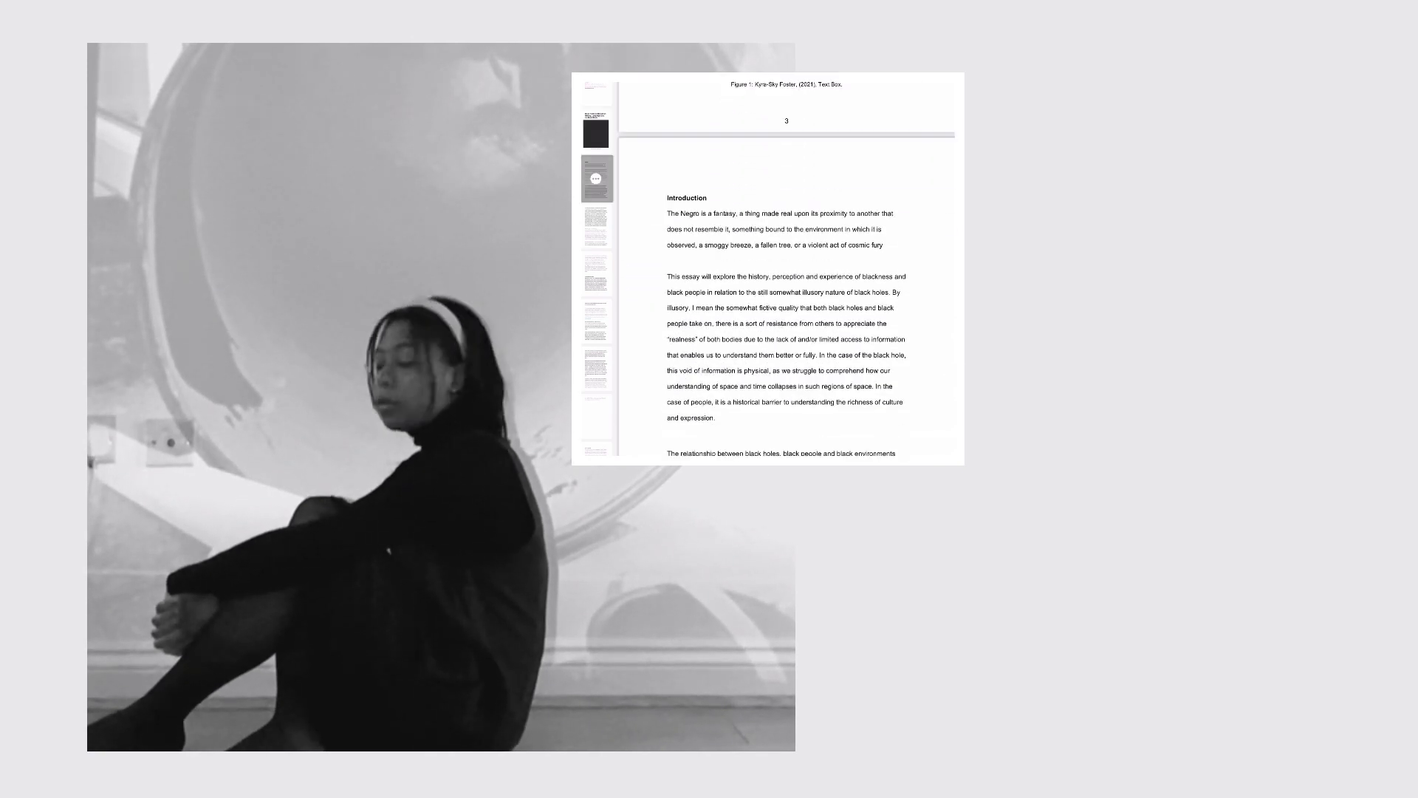
scroll("down", 3)
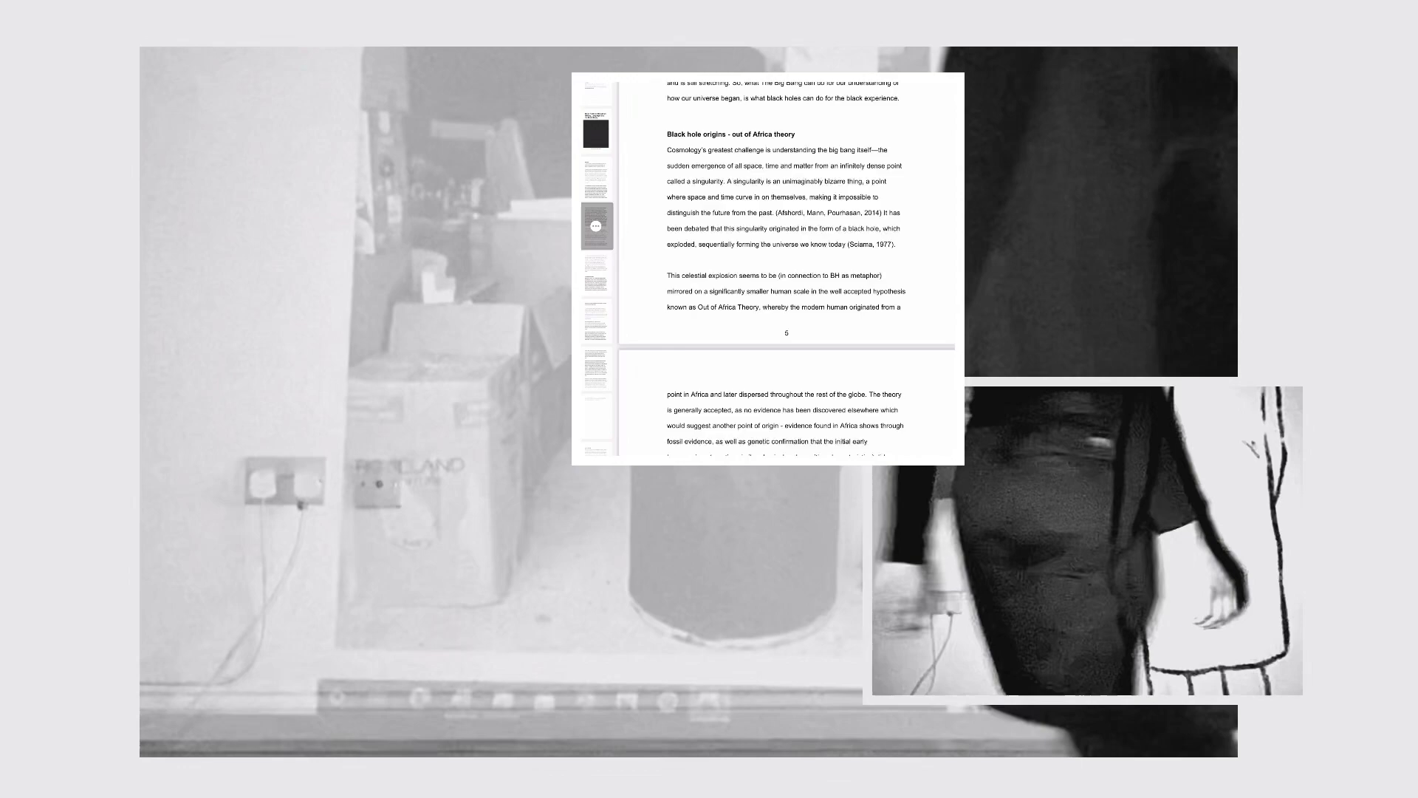
scroll("down", 3)
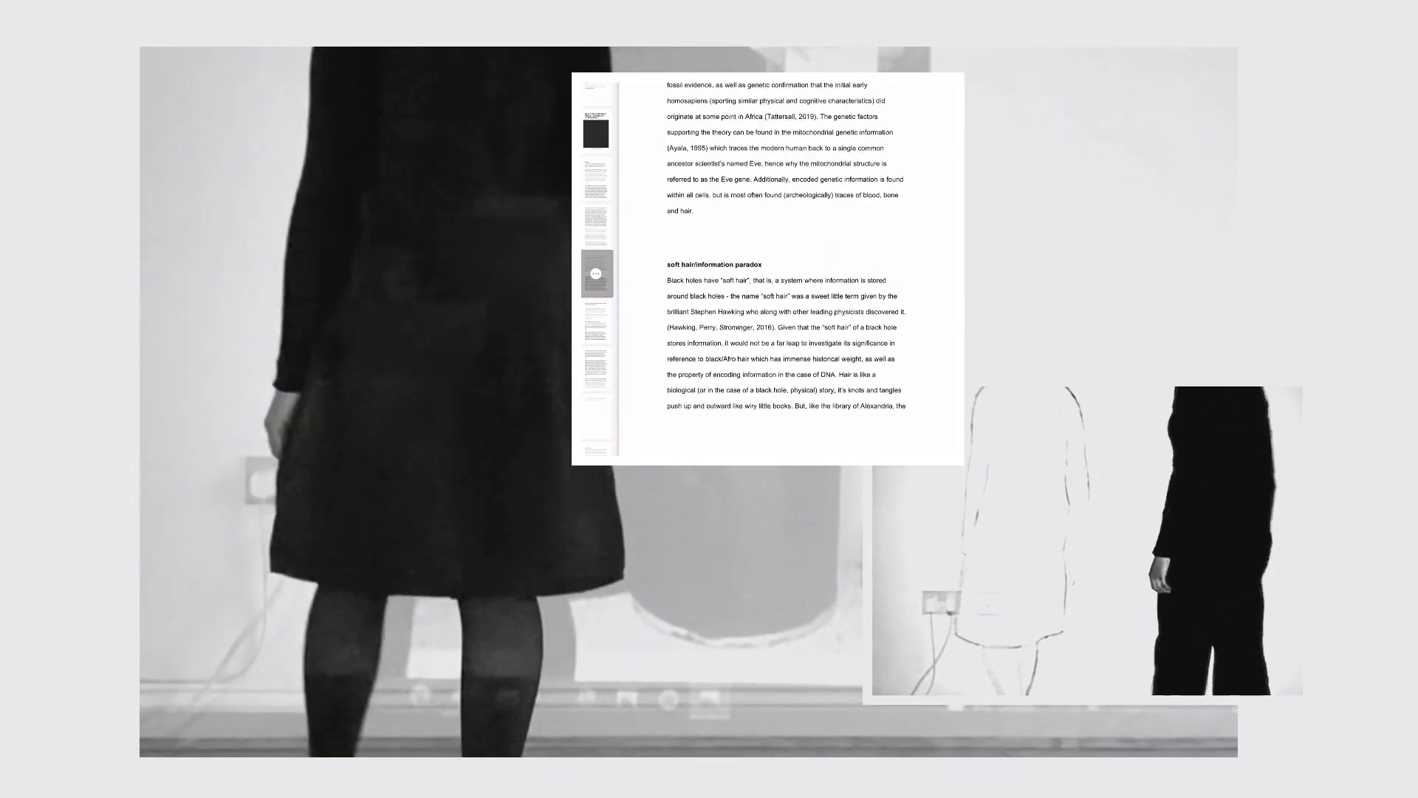
scroll("down", 3)
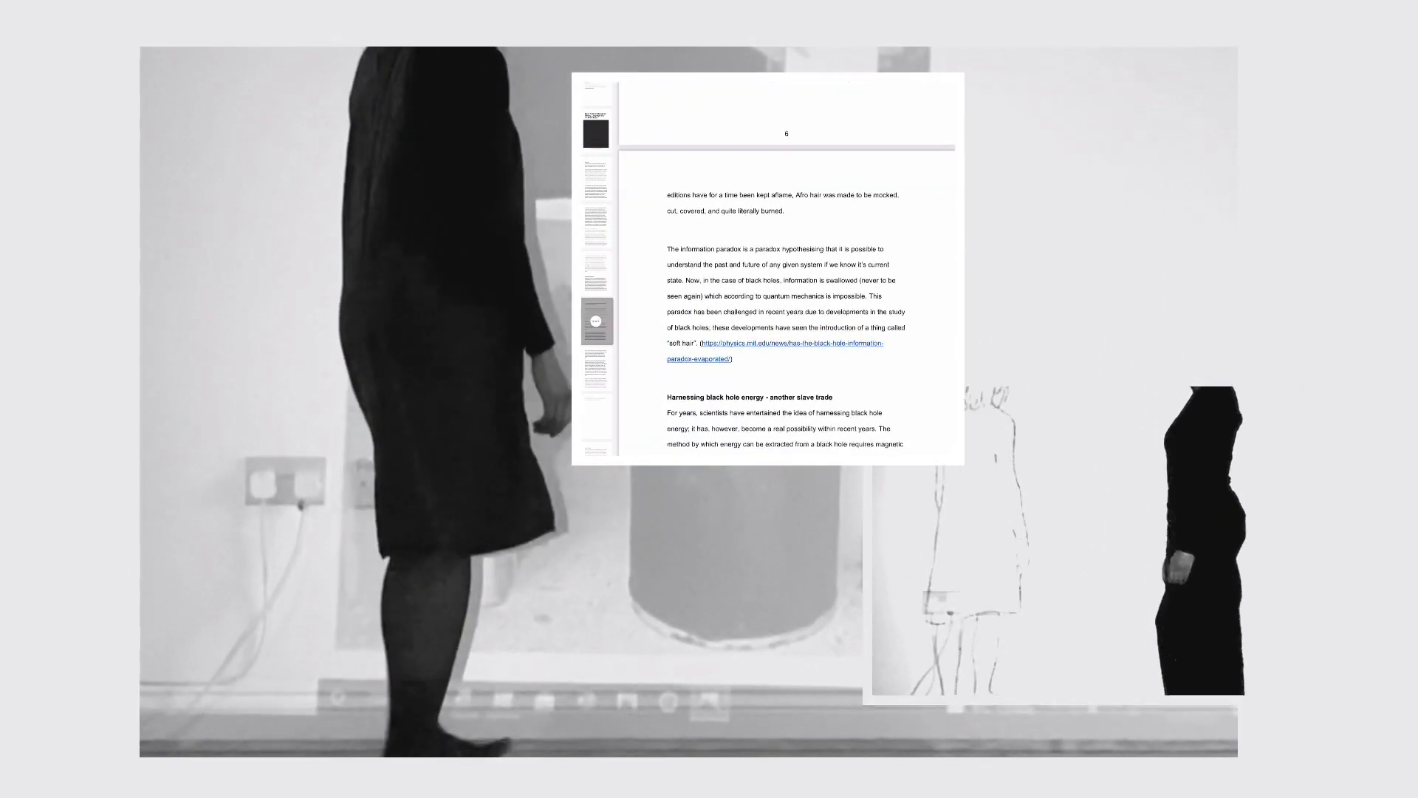
scroll("down", 3)
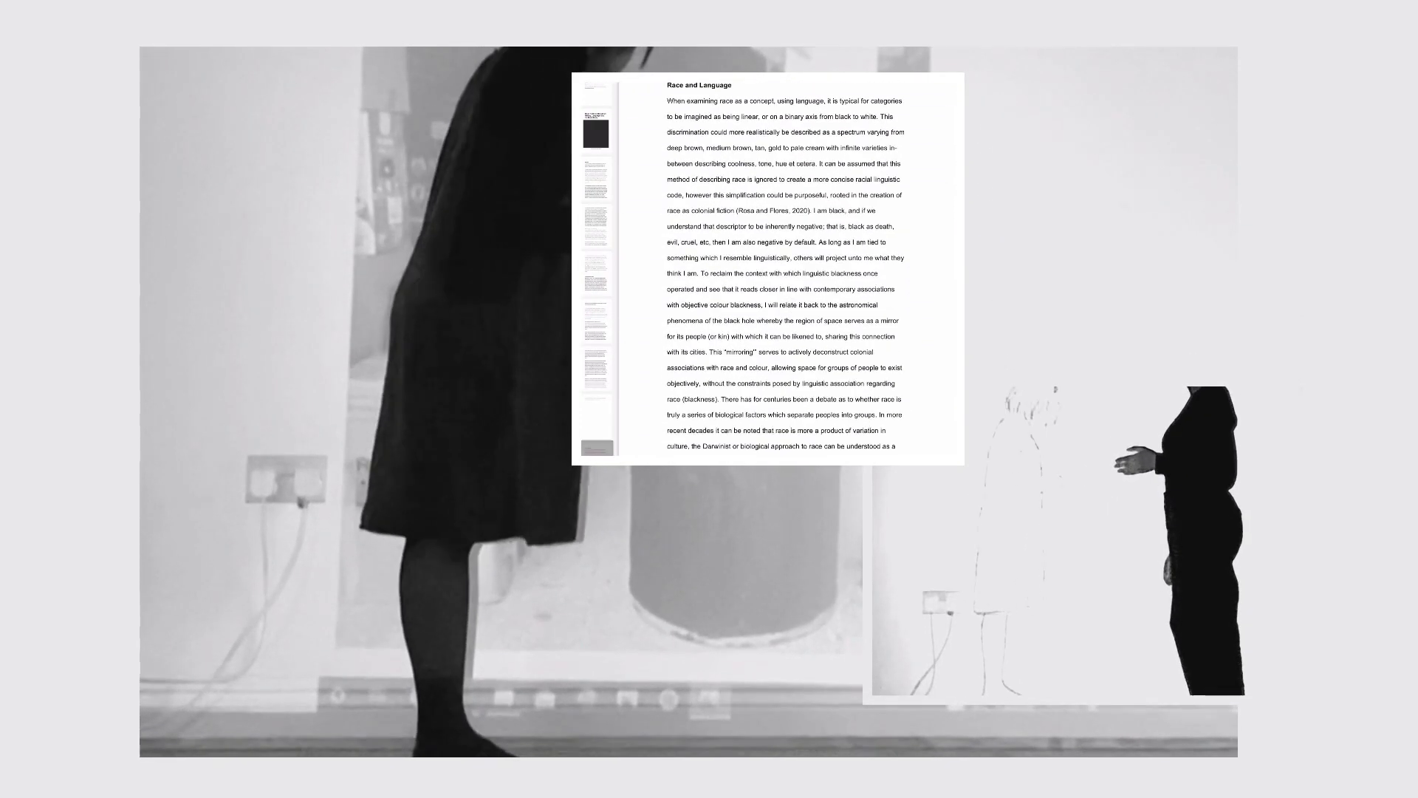
scroll("down", 3)
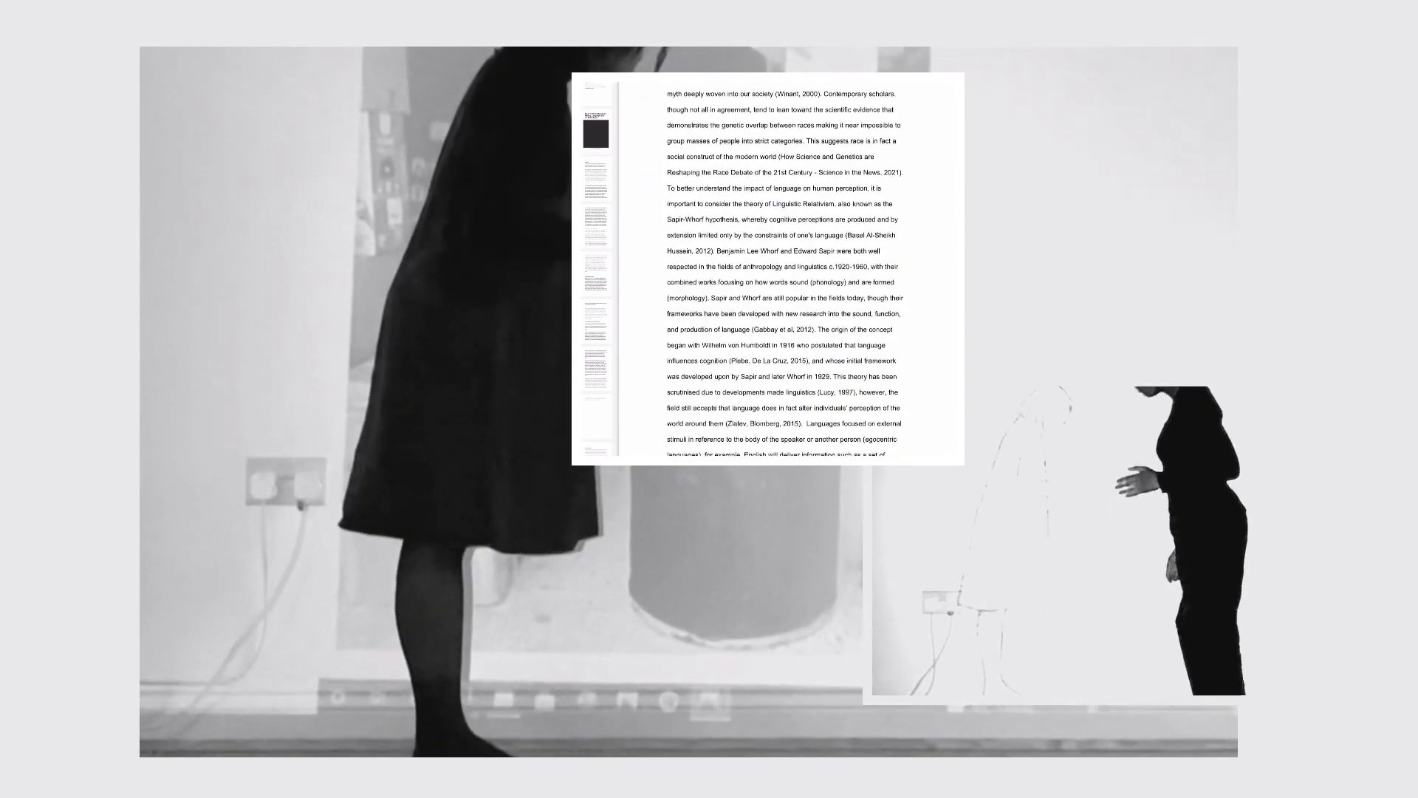
scroll("down", 3)
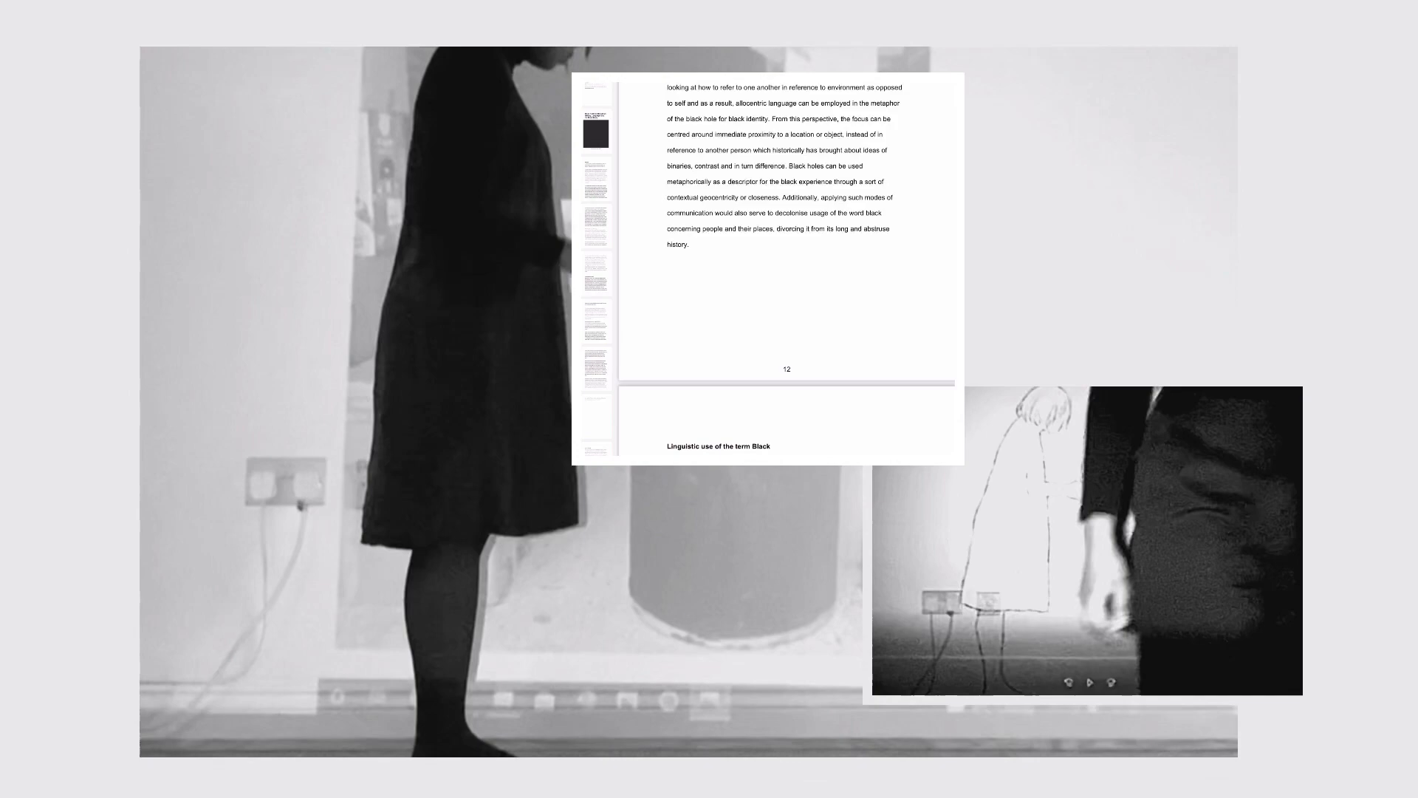
scroll("down", 3)
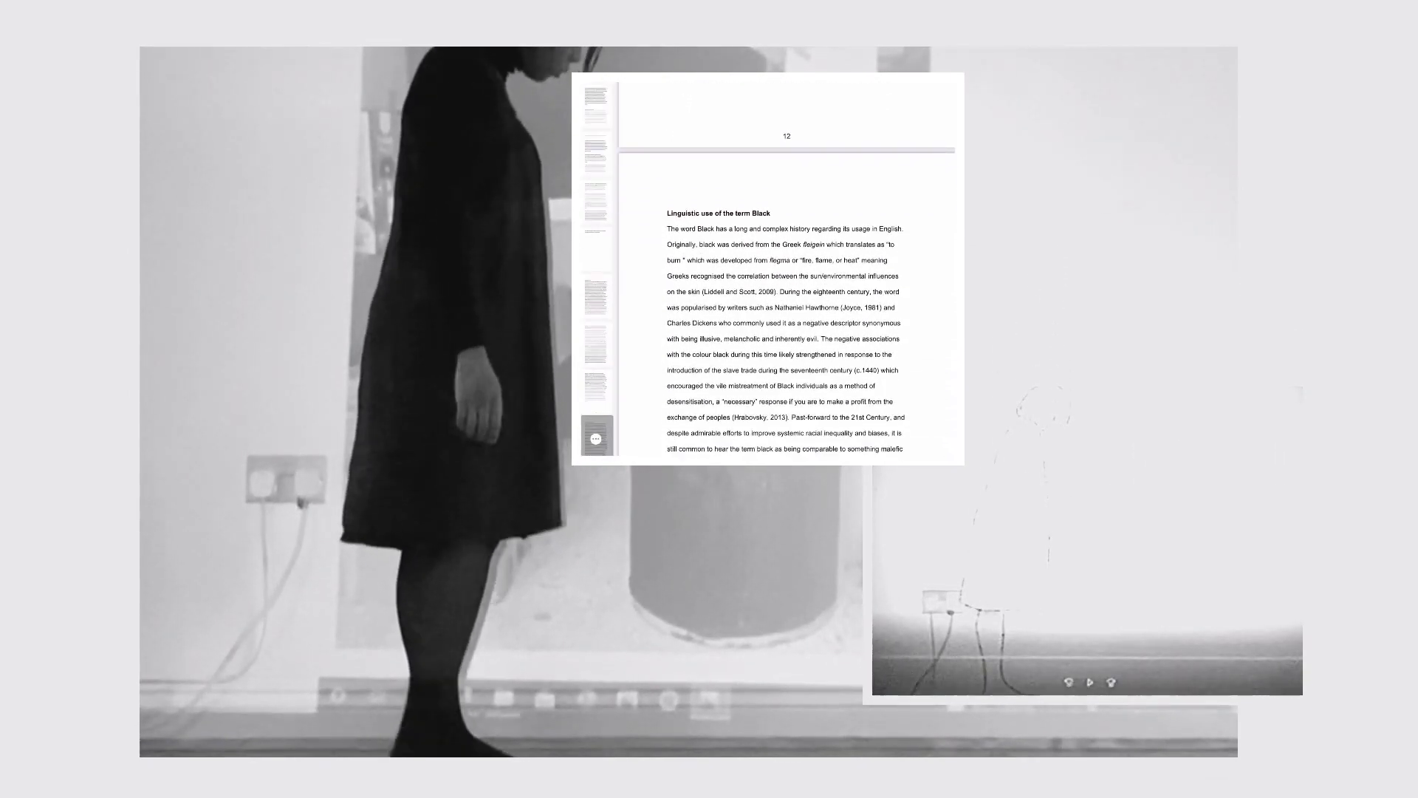
scroll("down", 3)
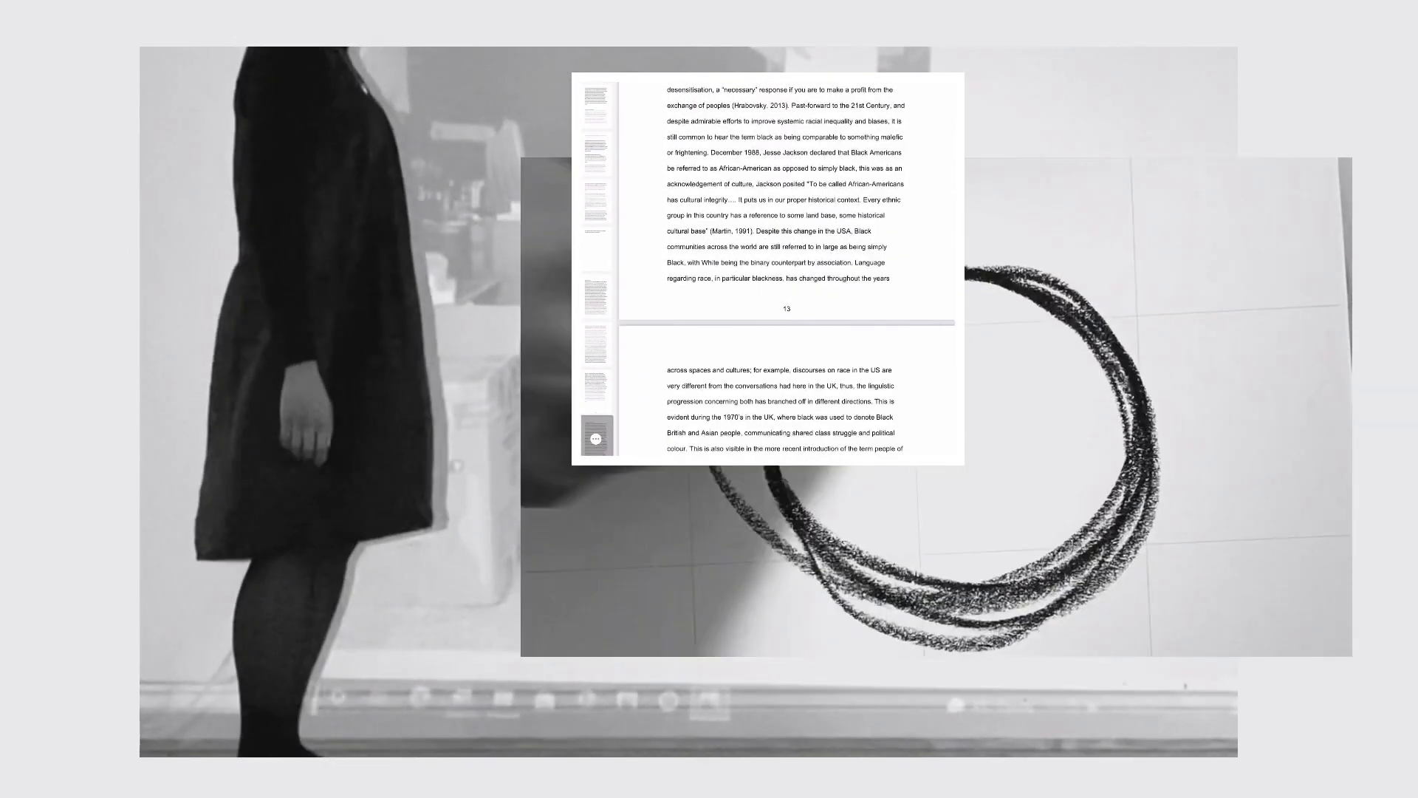
scroll("down", 3)
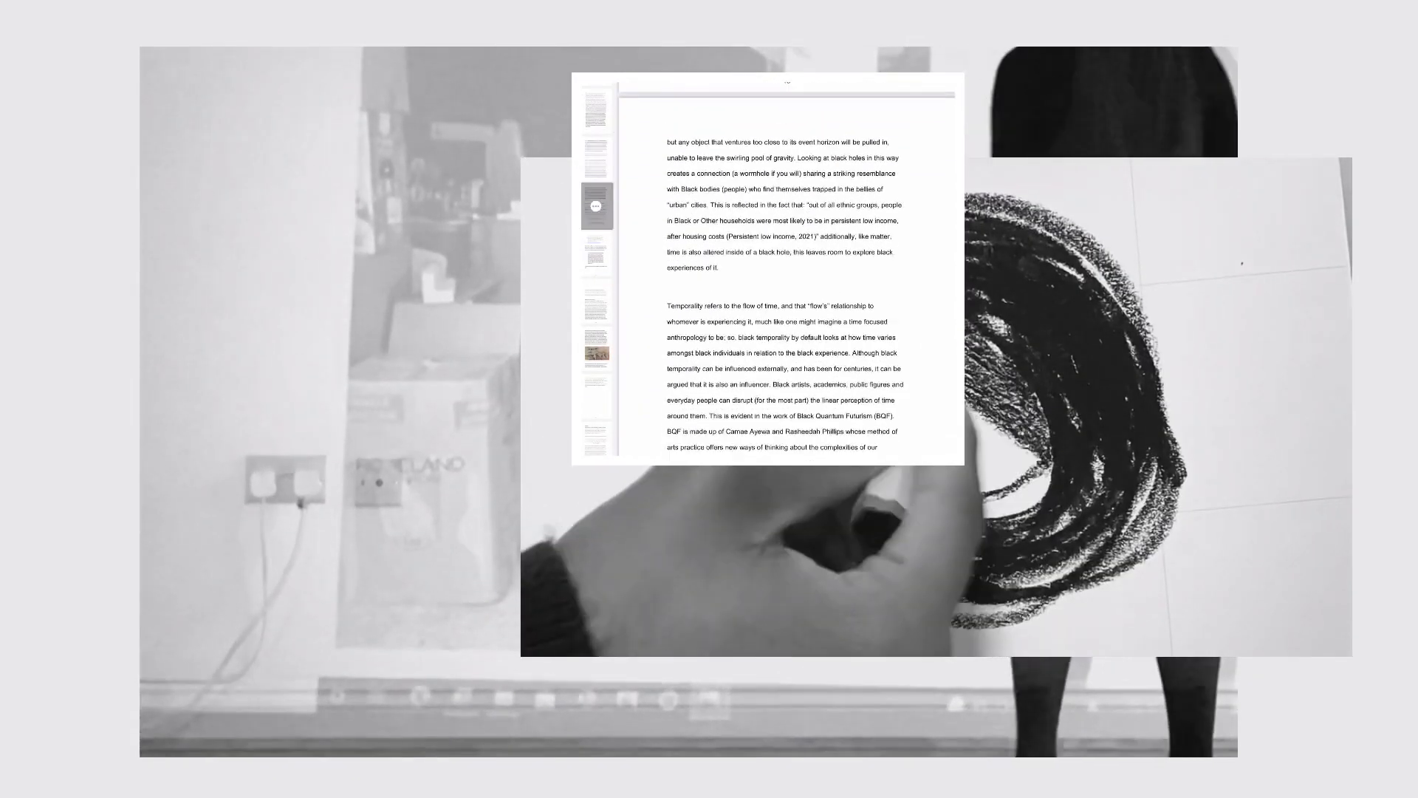
scroll("down", 3)
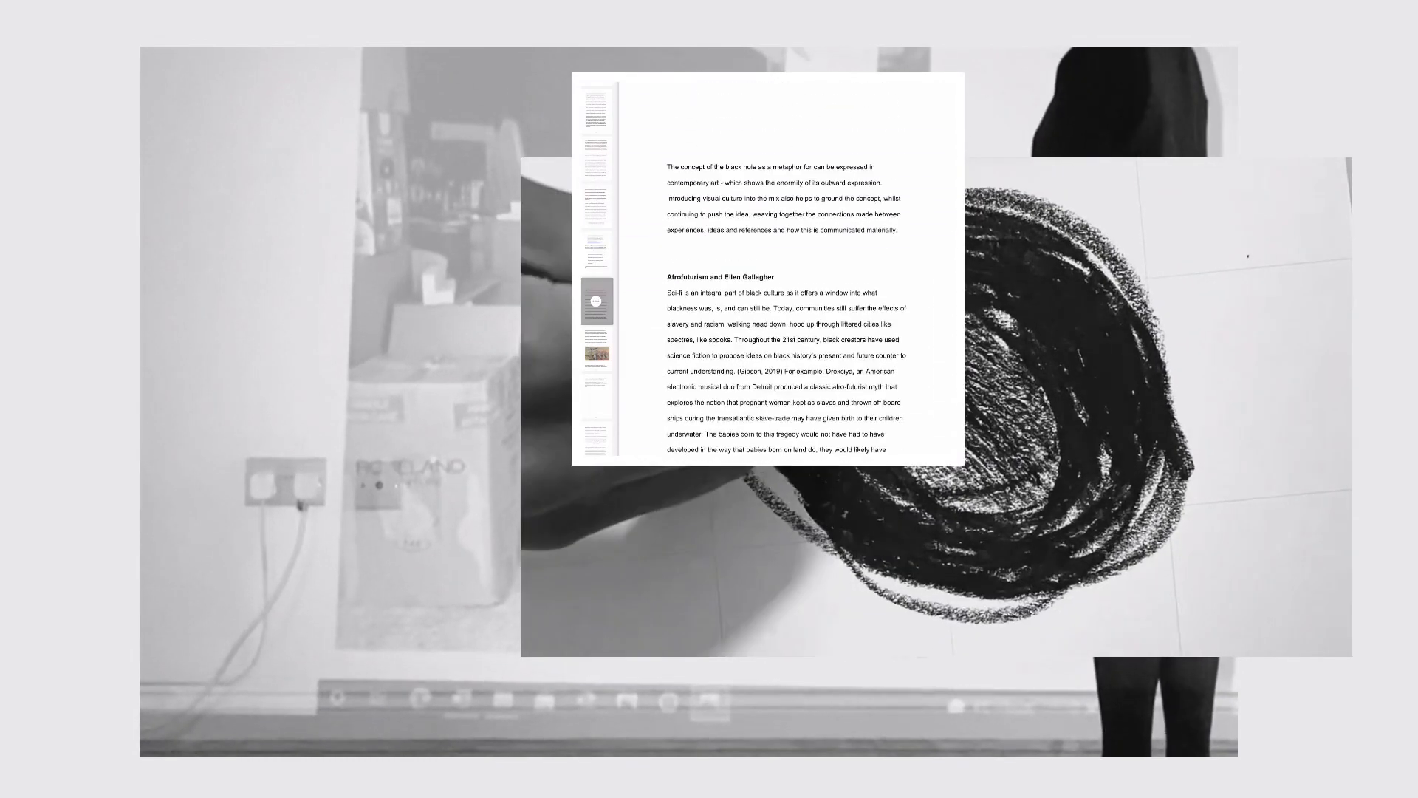
scroll("down", 3)
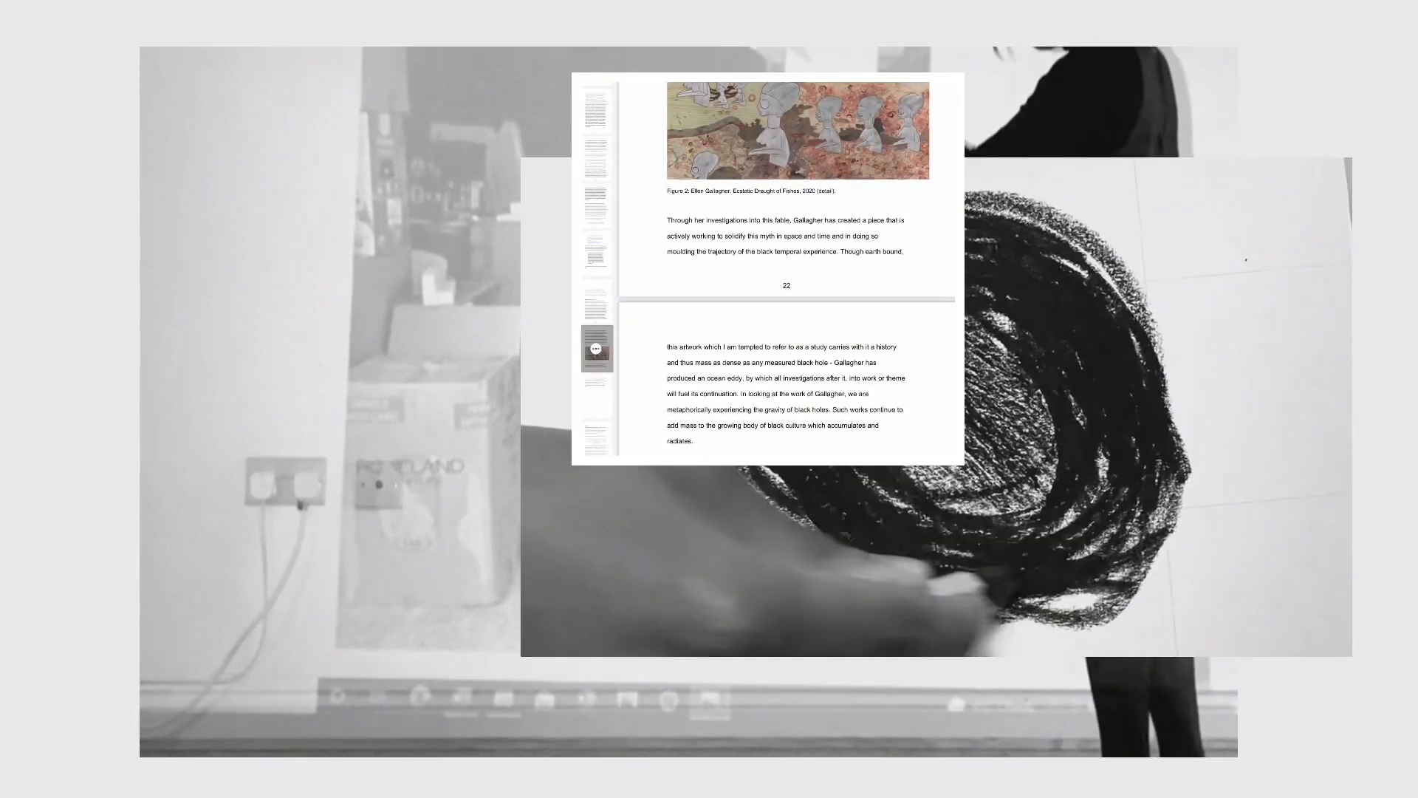
scroll("down", 3)
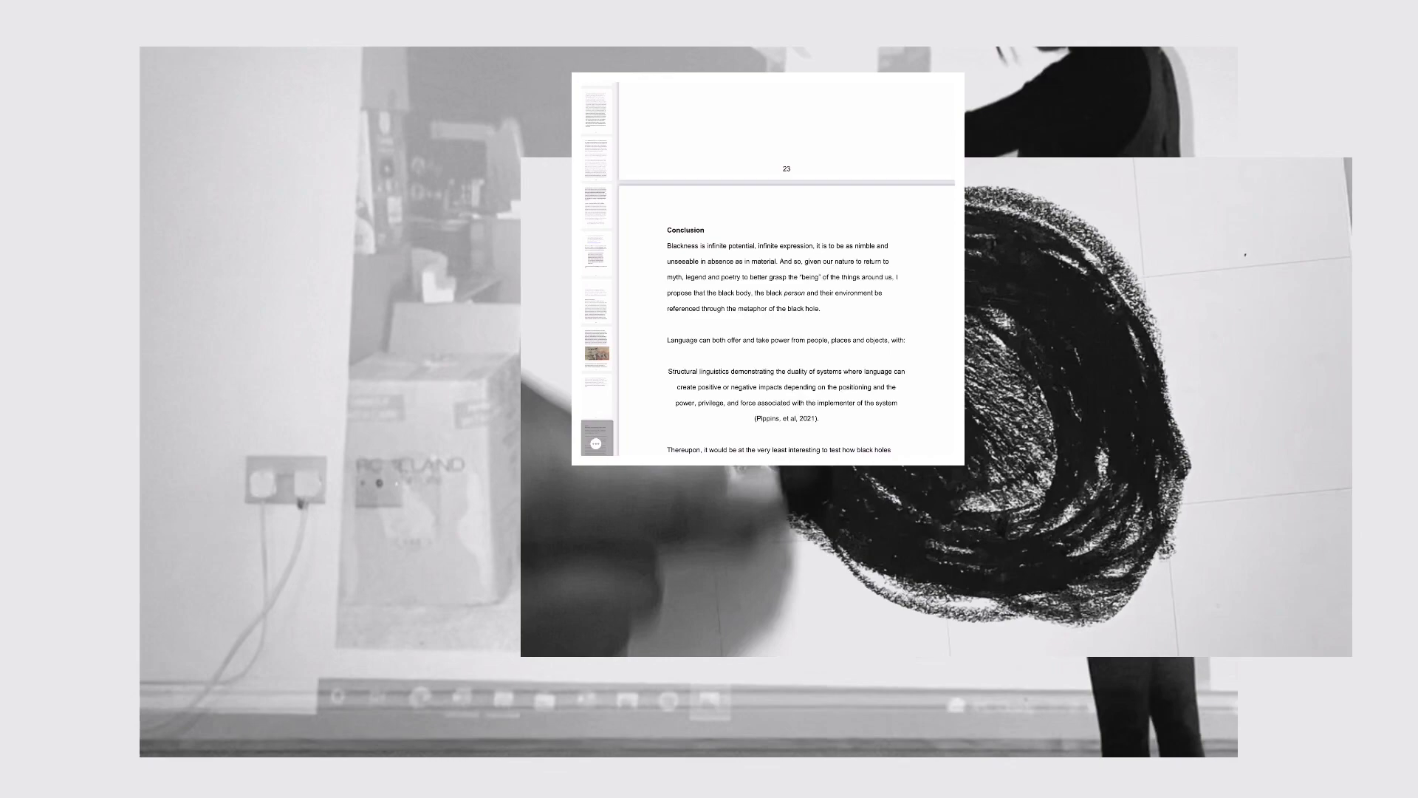